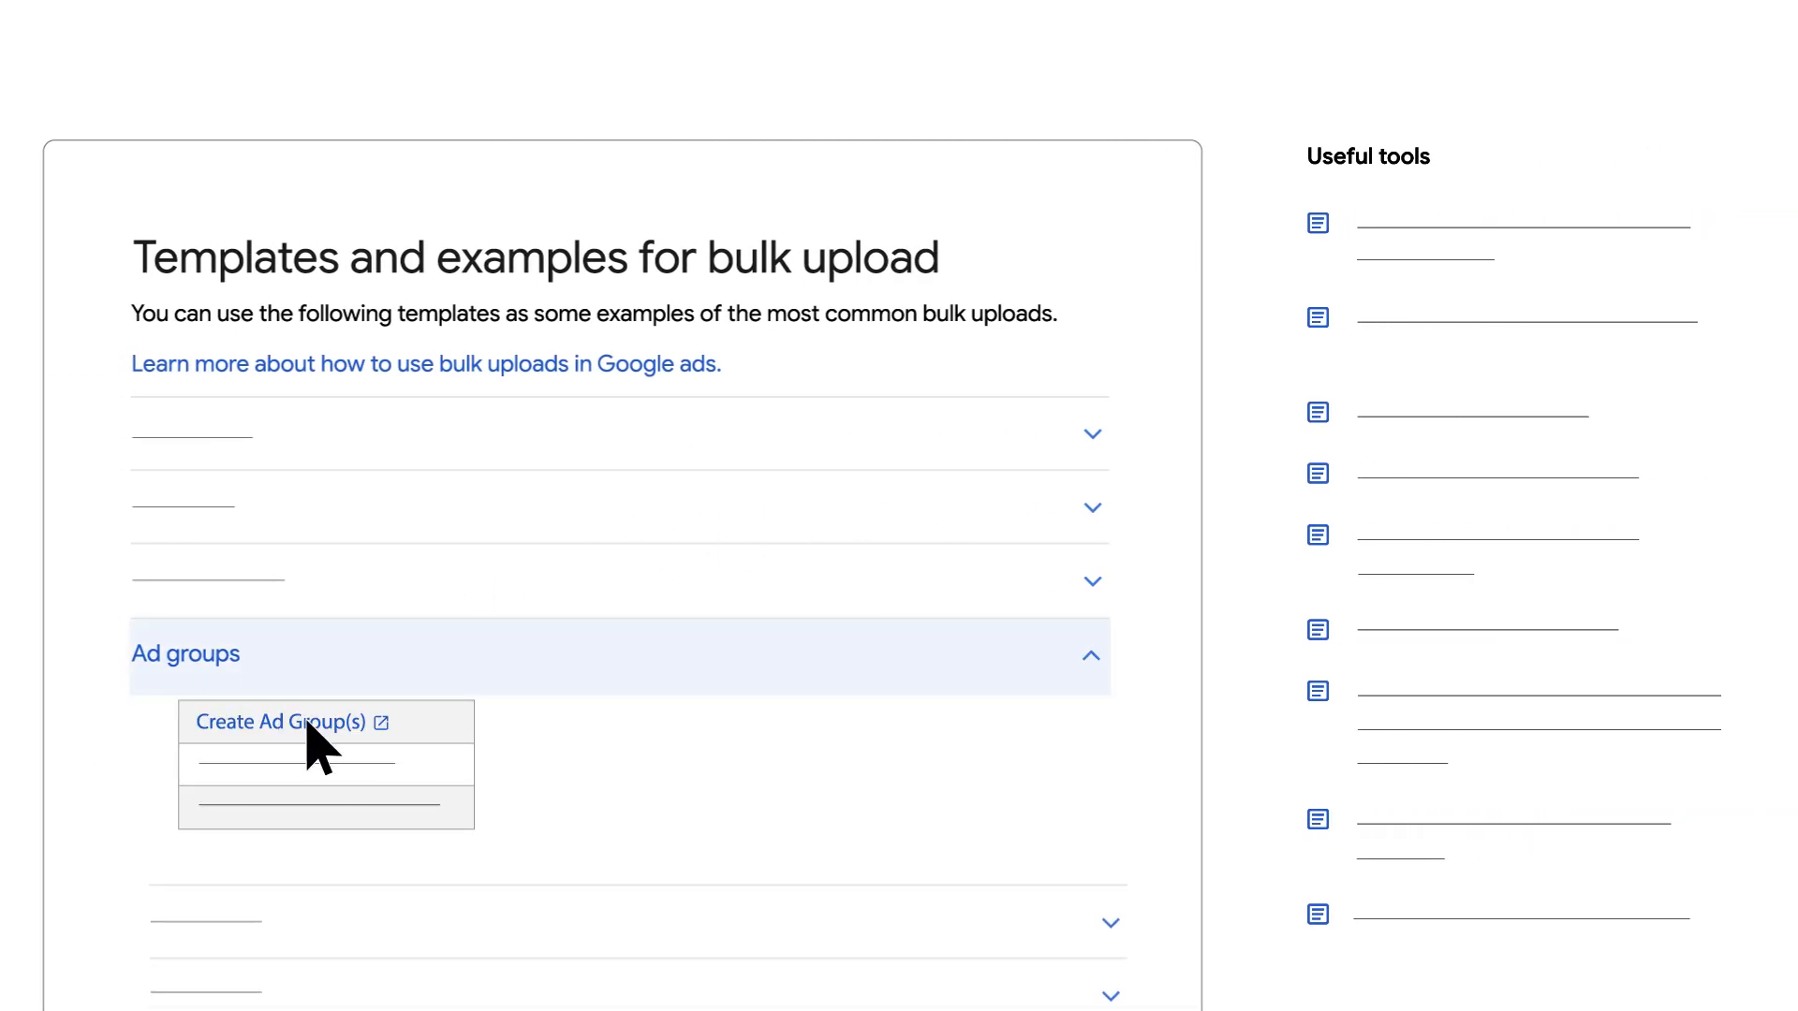
pyautogui.moveTo(325, 756)
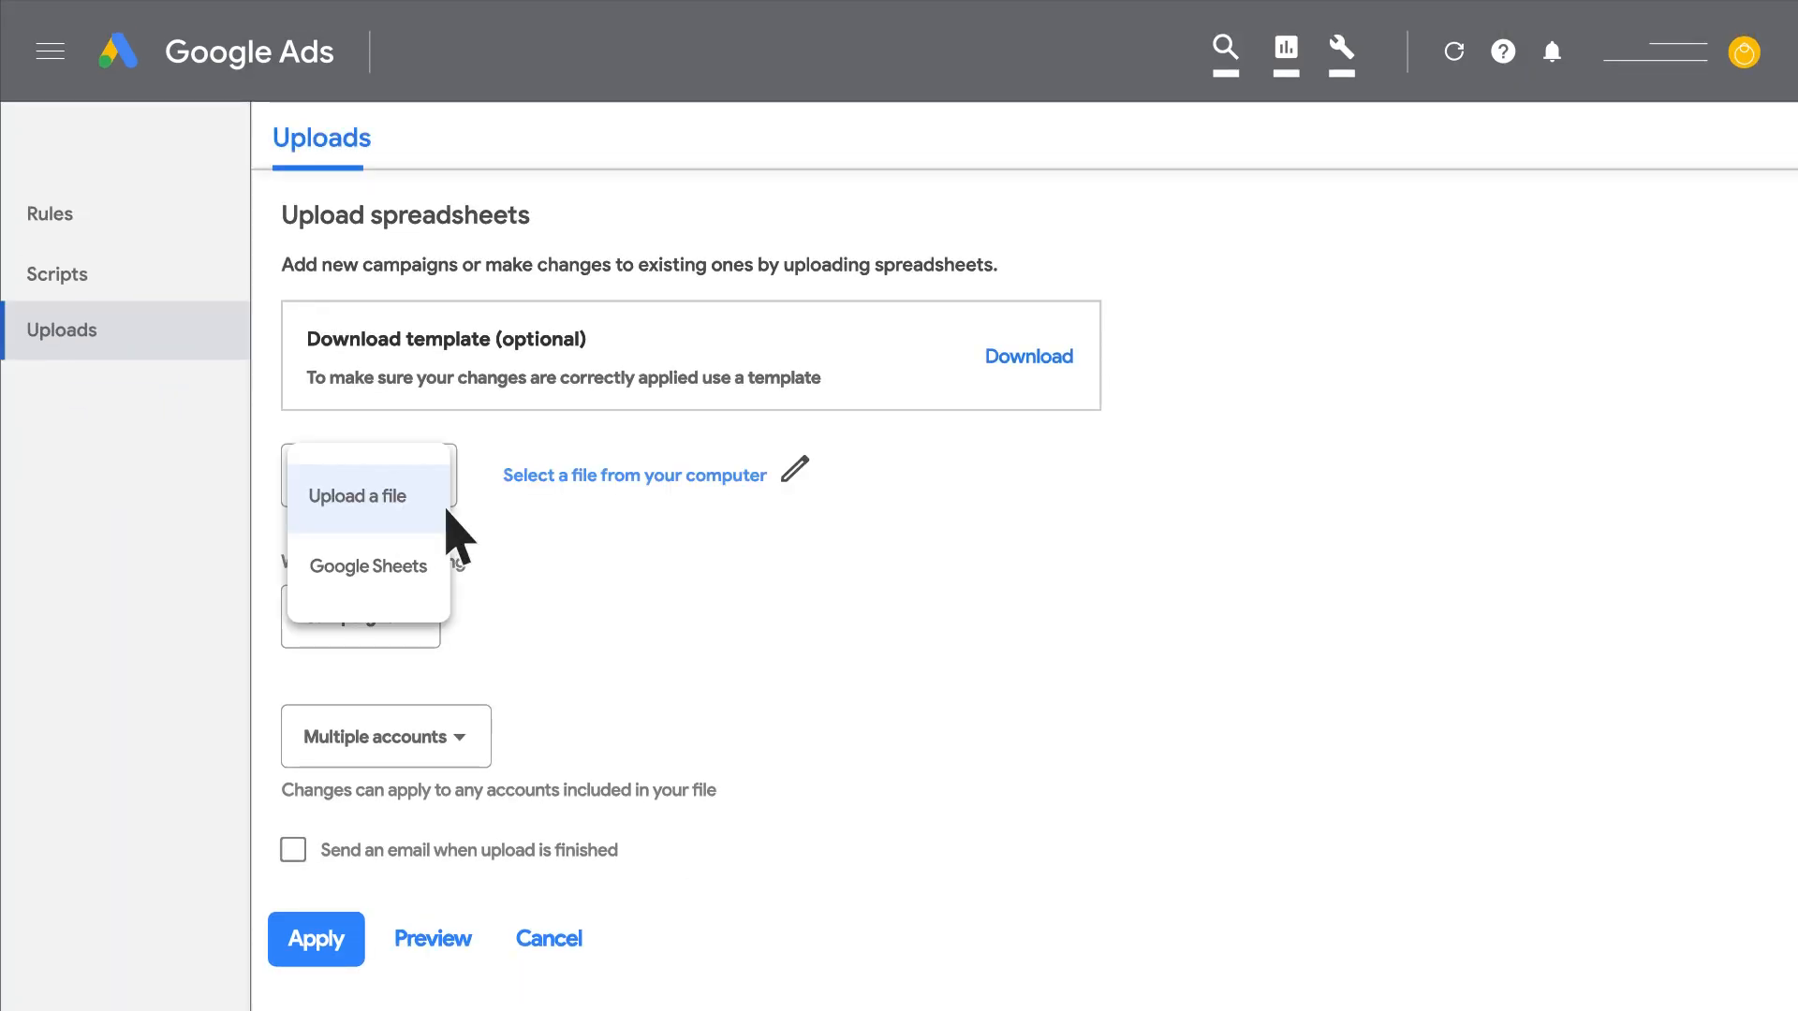
pyautogui.click(357, 496)
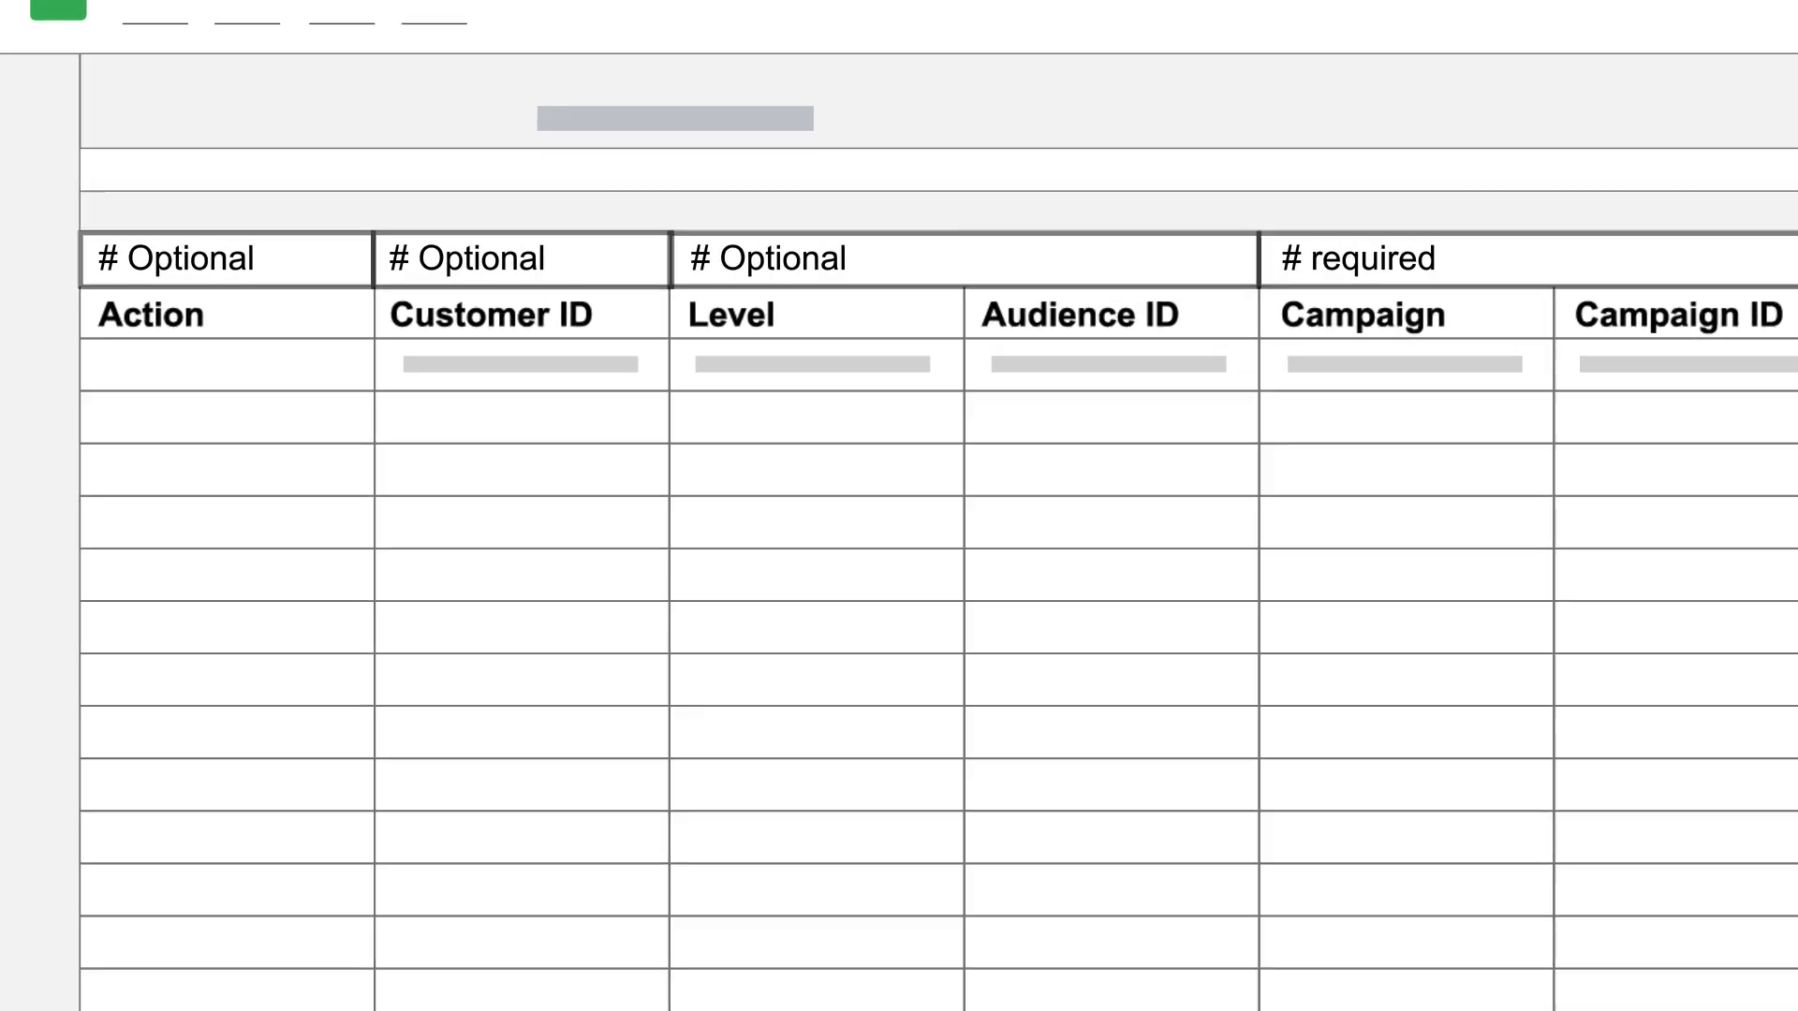
# Enter 'Remo' while reviewing the template's columns, then return to the Ad assets templates
pyautogui.write('Remo')
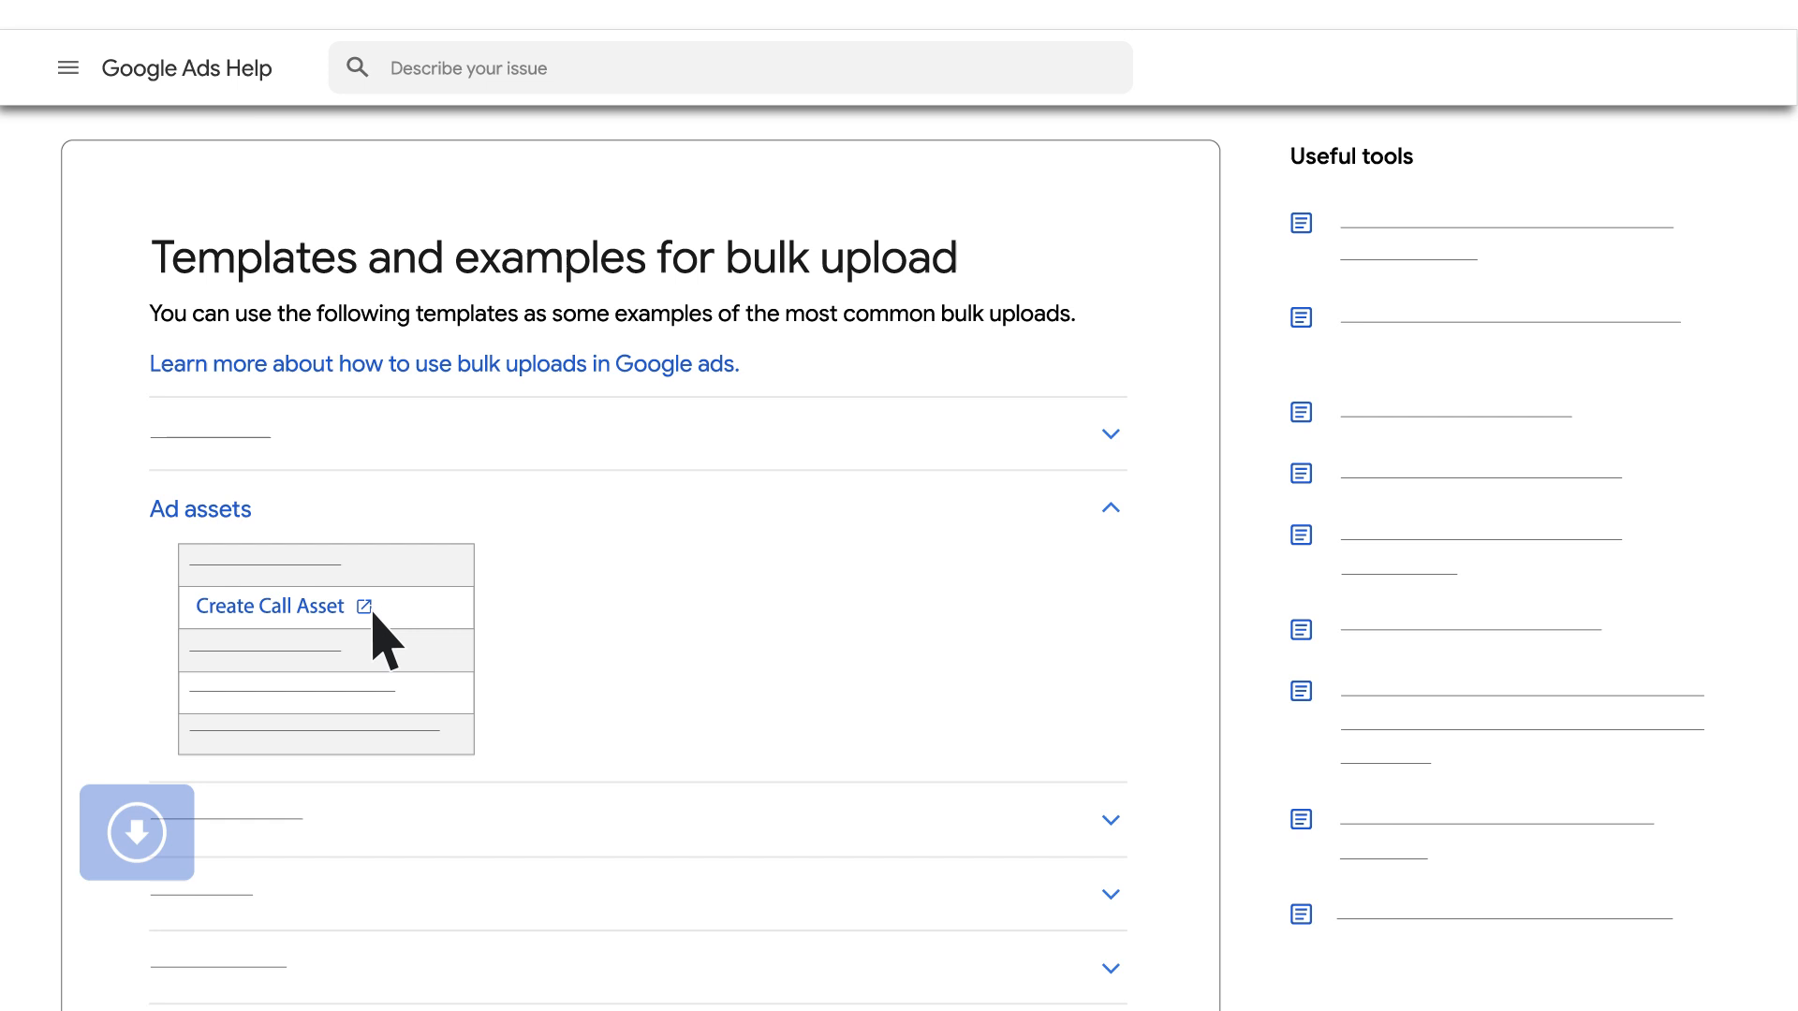
# Open the Create Call Asset template from the Ad assets list
pyautogui.click(268, 606)
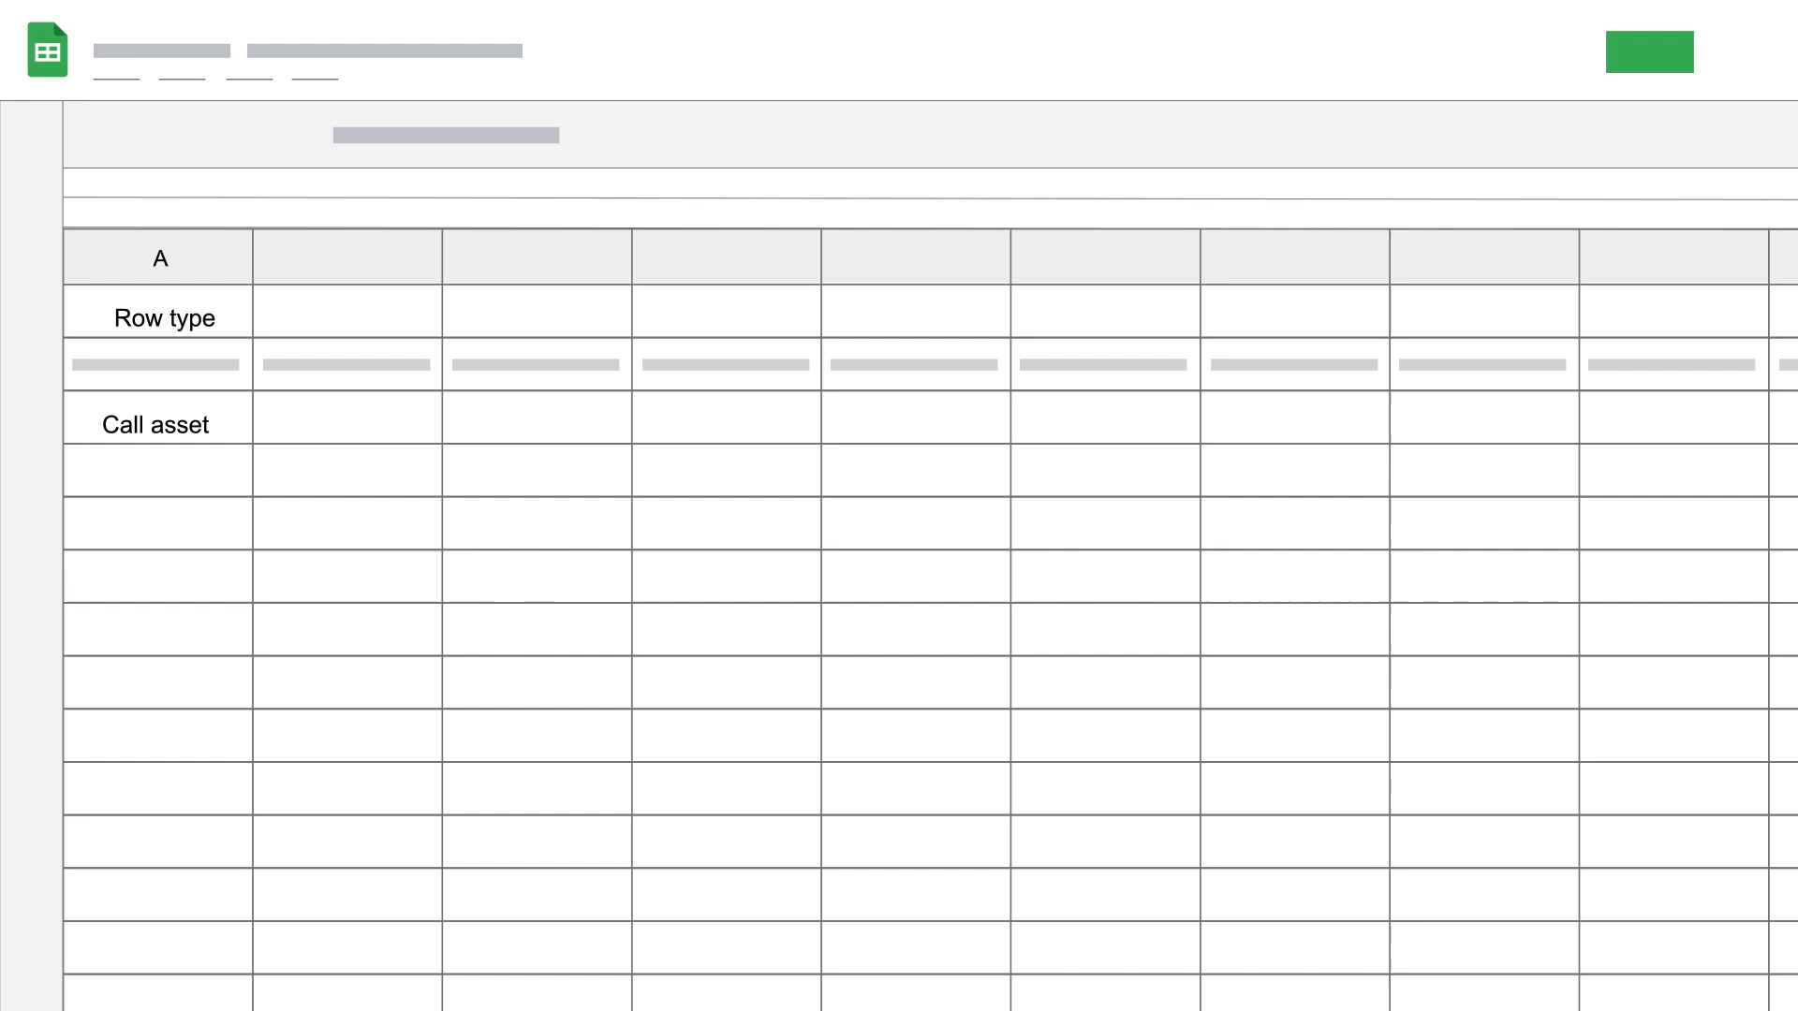
# Fill the Call asset row with Action Add, Ad group level, Shoe campaign, Shoe Ad group, 111222333, US
pyautogui.write('Action')
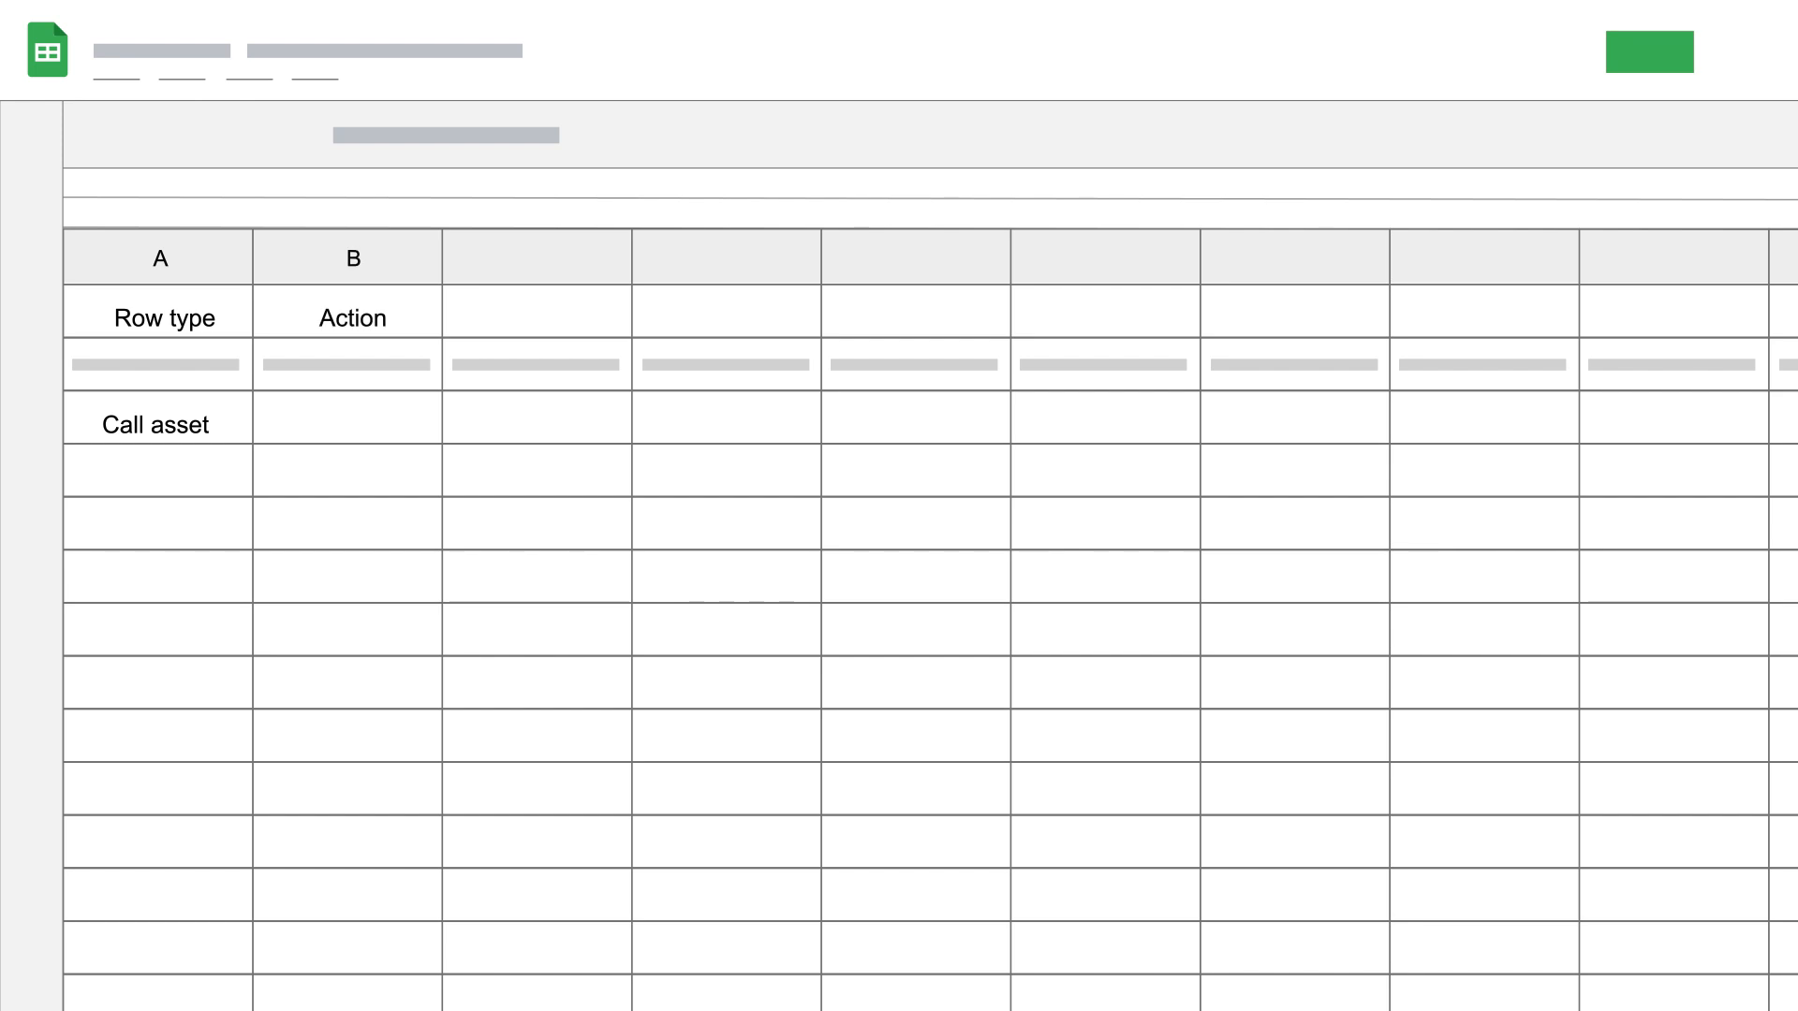
pyautogui.write('Add')
pyautogui.write('Sh')
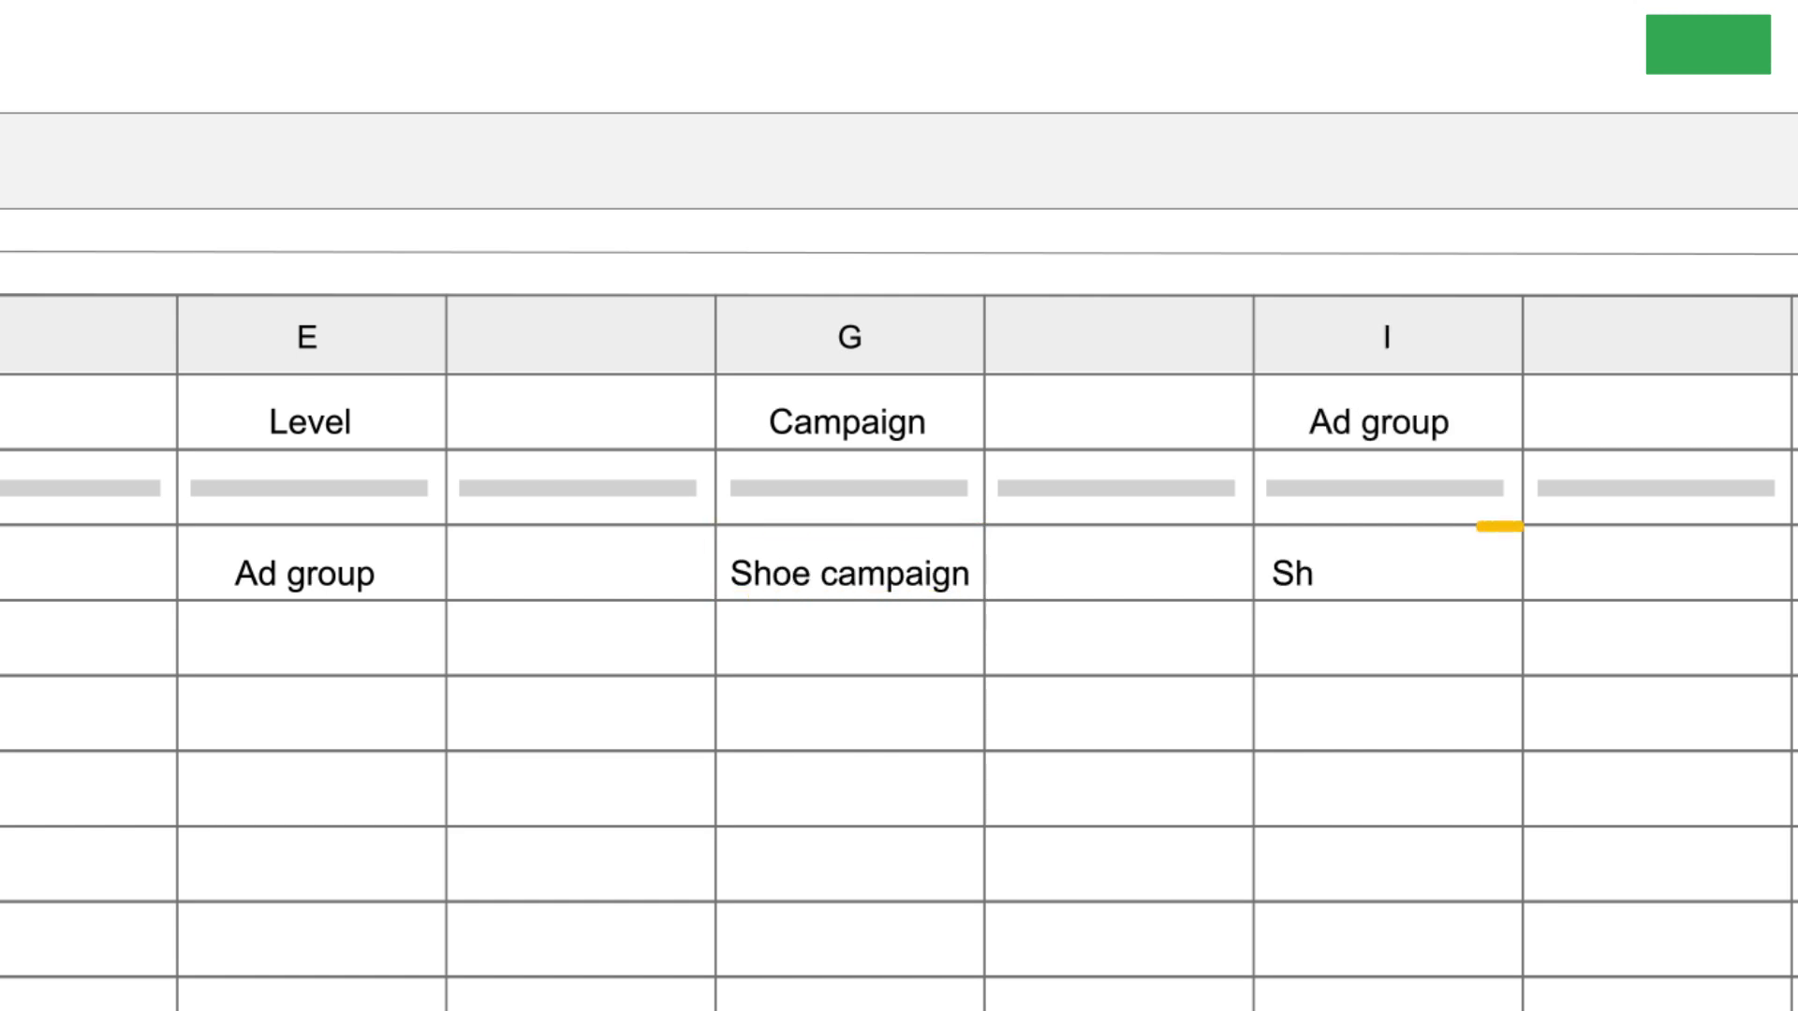
pyautogui.write('oe Ad group')
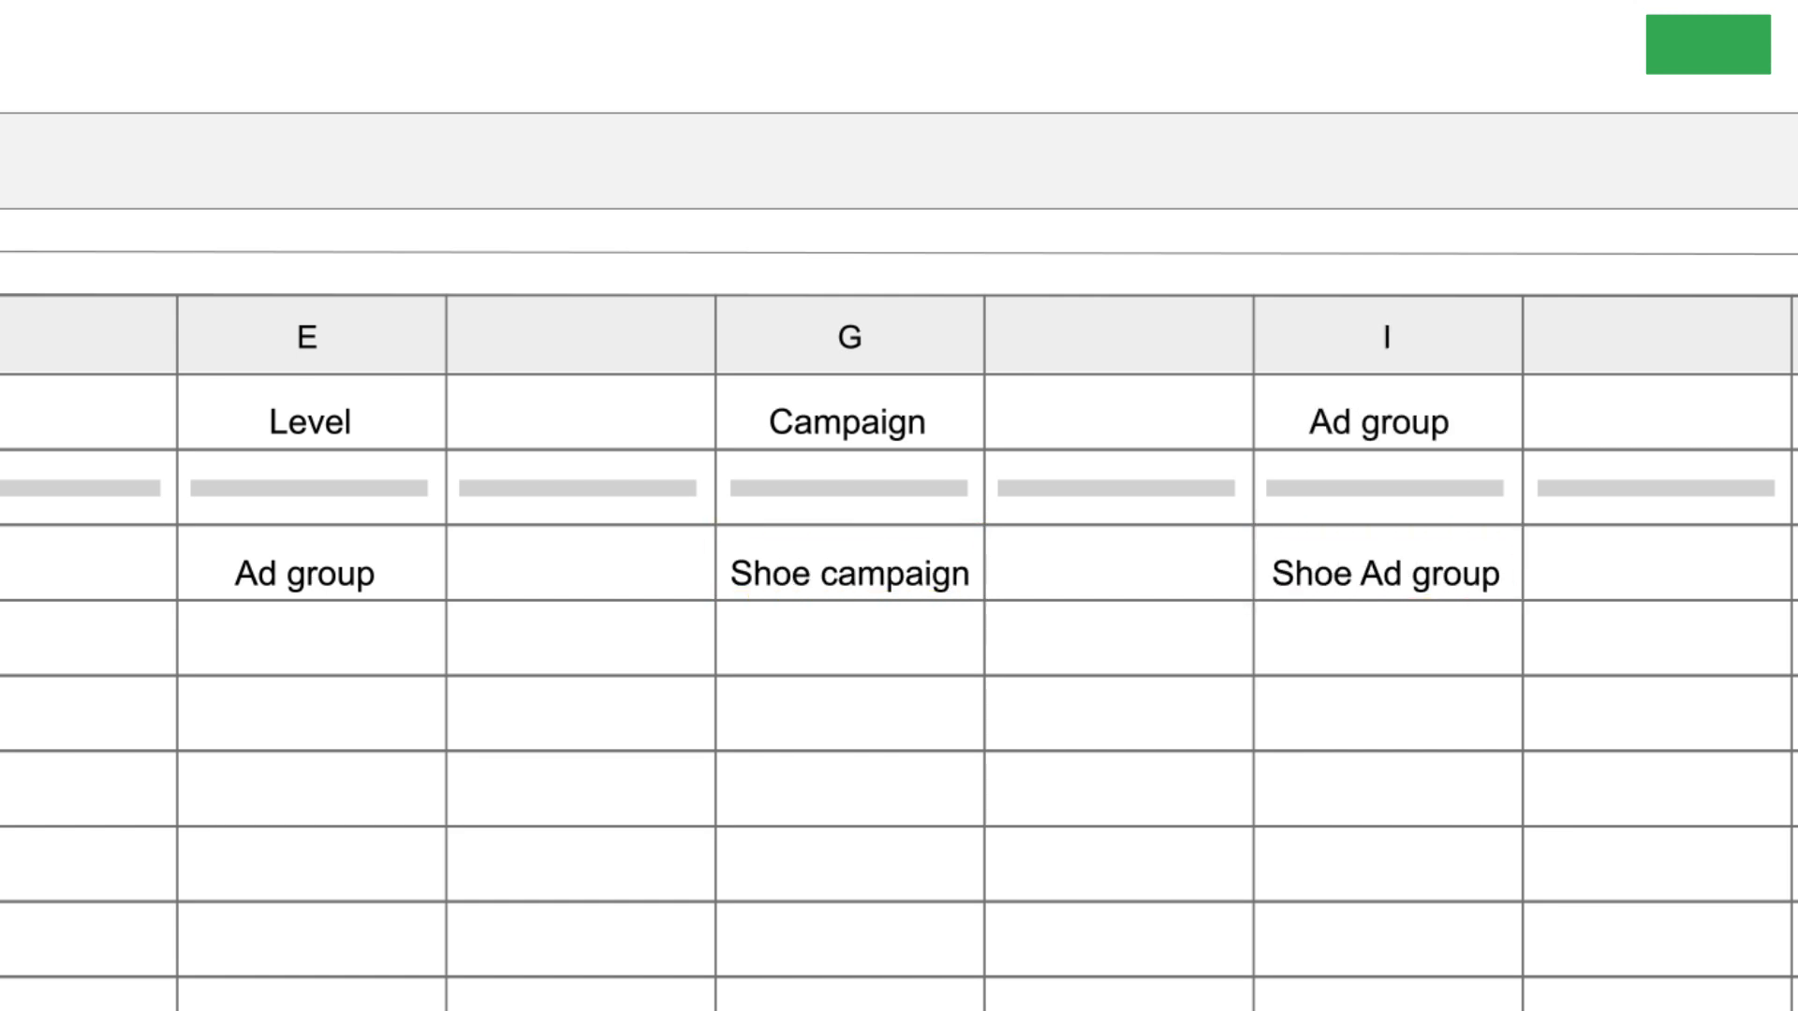
pyautogui.hscroll(3)
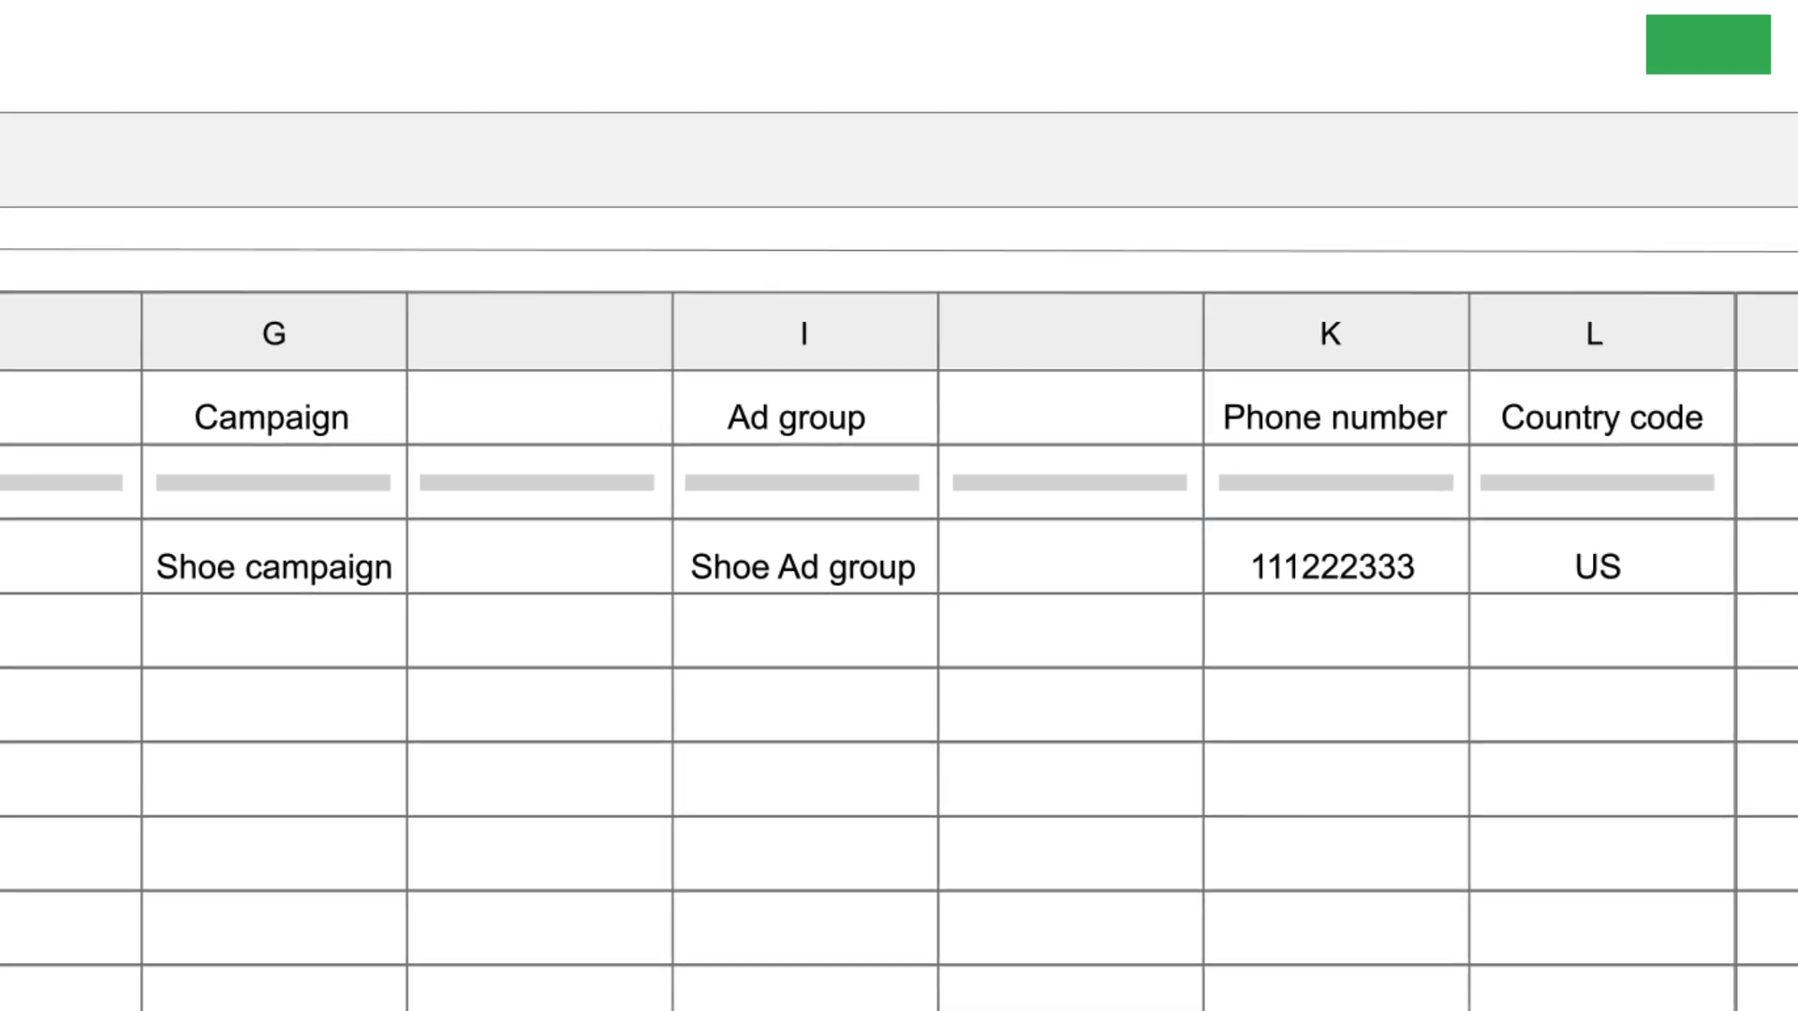
pyautogui.scroll(3)
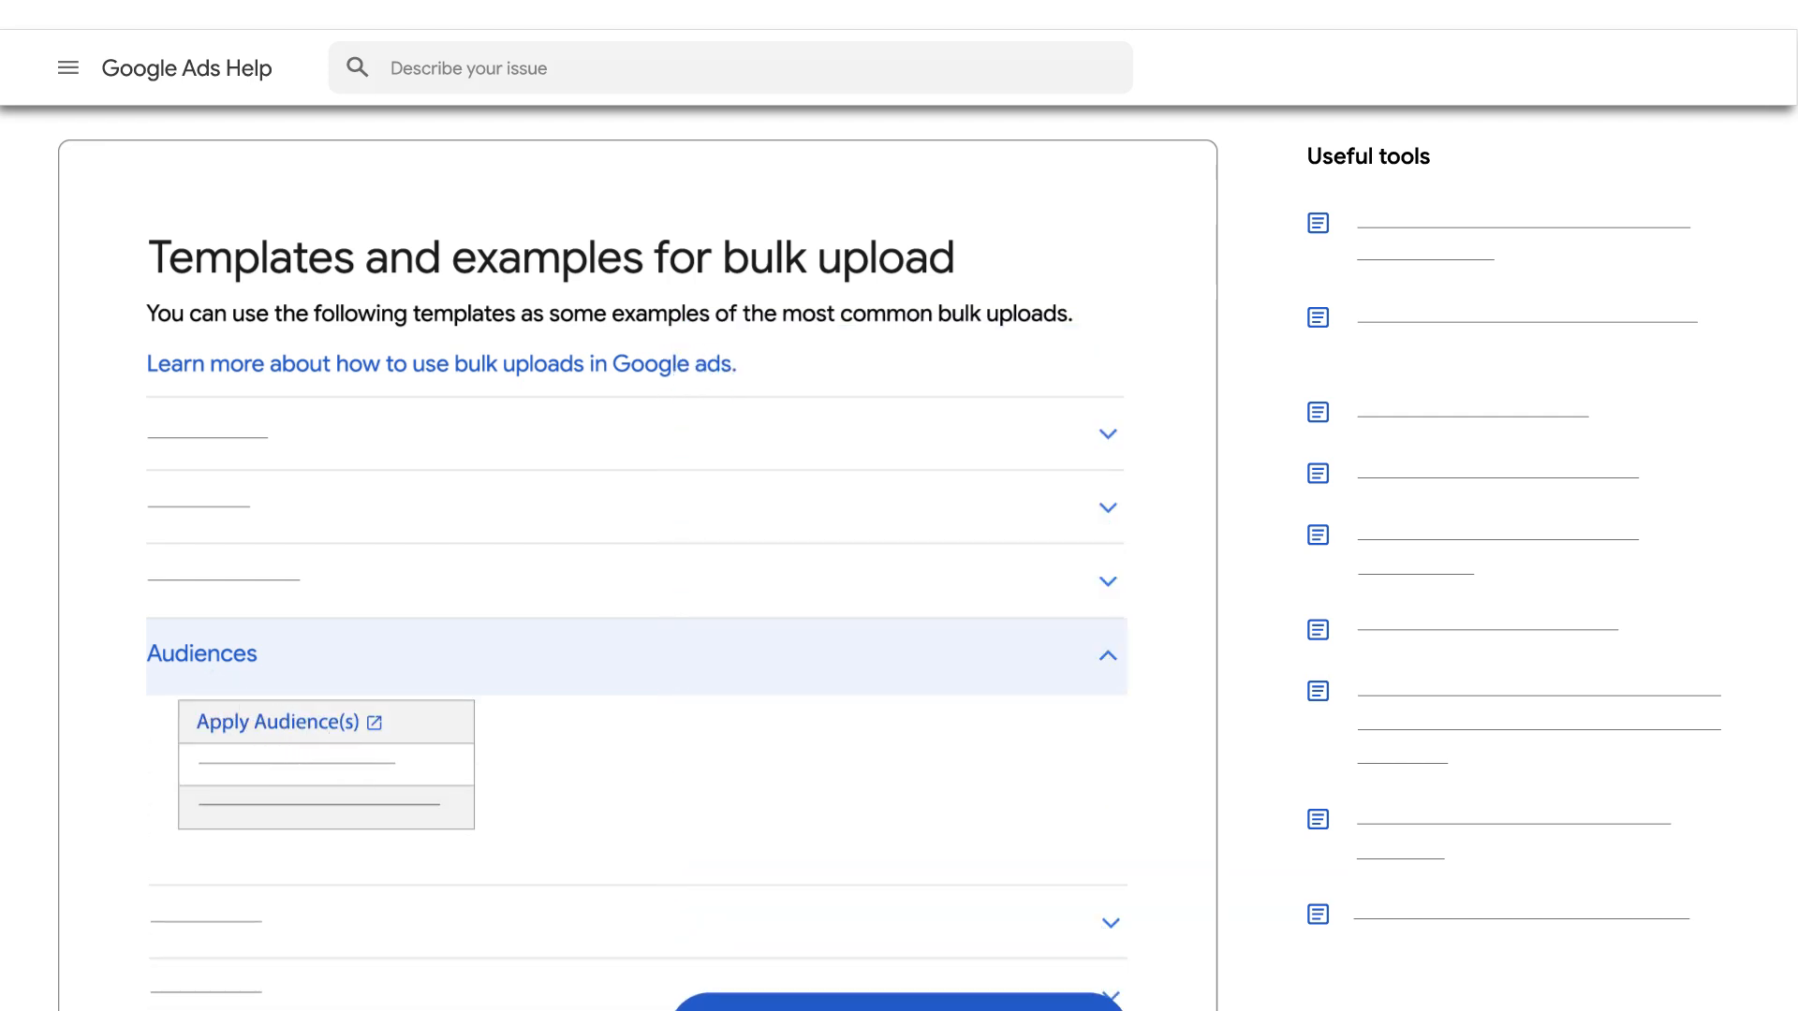
# Open the Apply Audience(s) template from the Audiences list
pyautogui.click(275, 721)
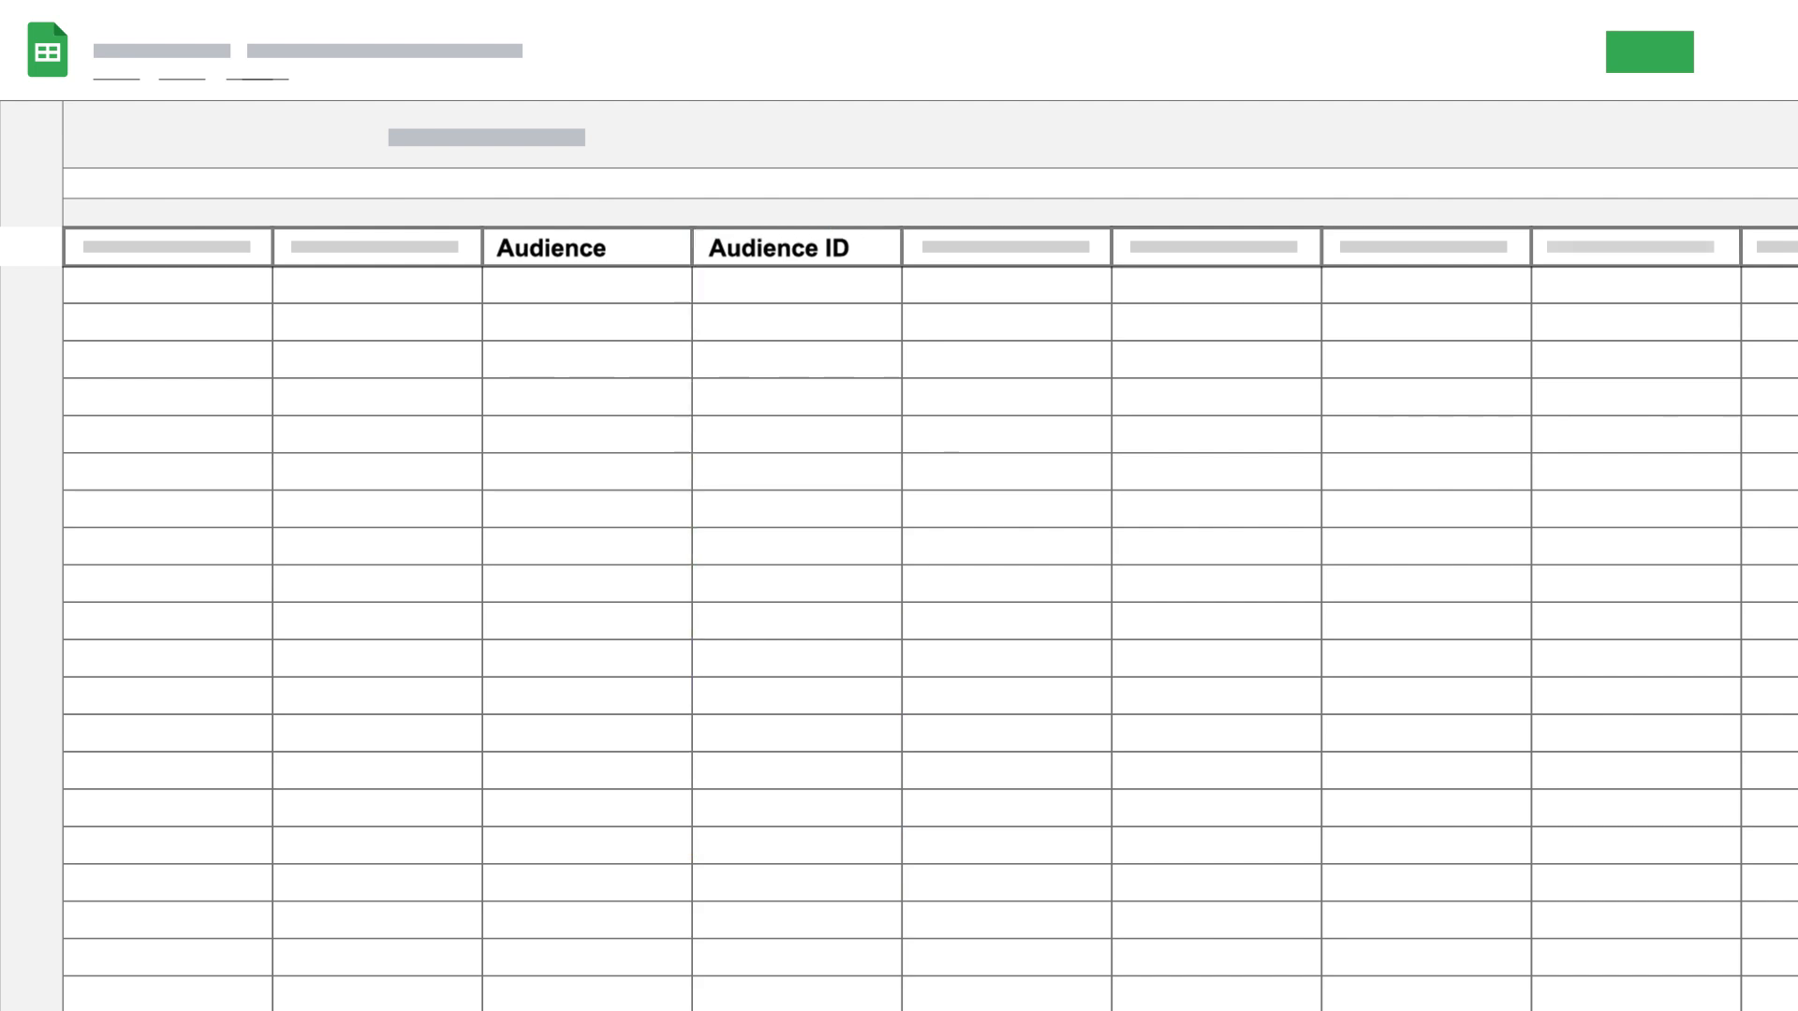
# Enter a bid adjustment of 24 in the first Bid adj. row
pyautogui.hscroll(3)
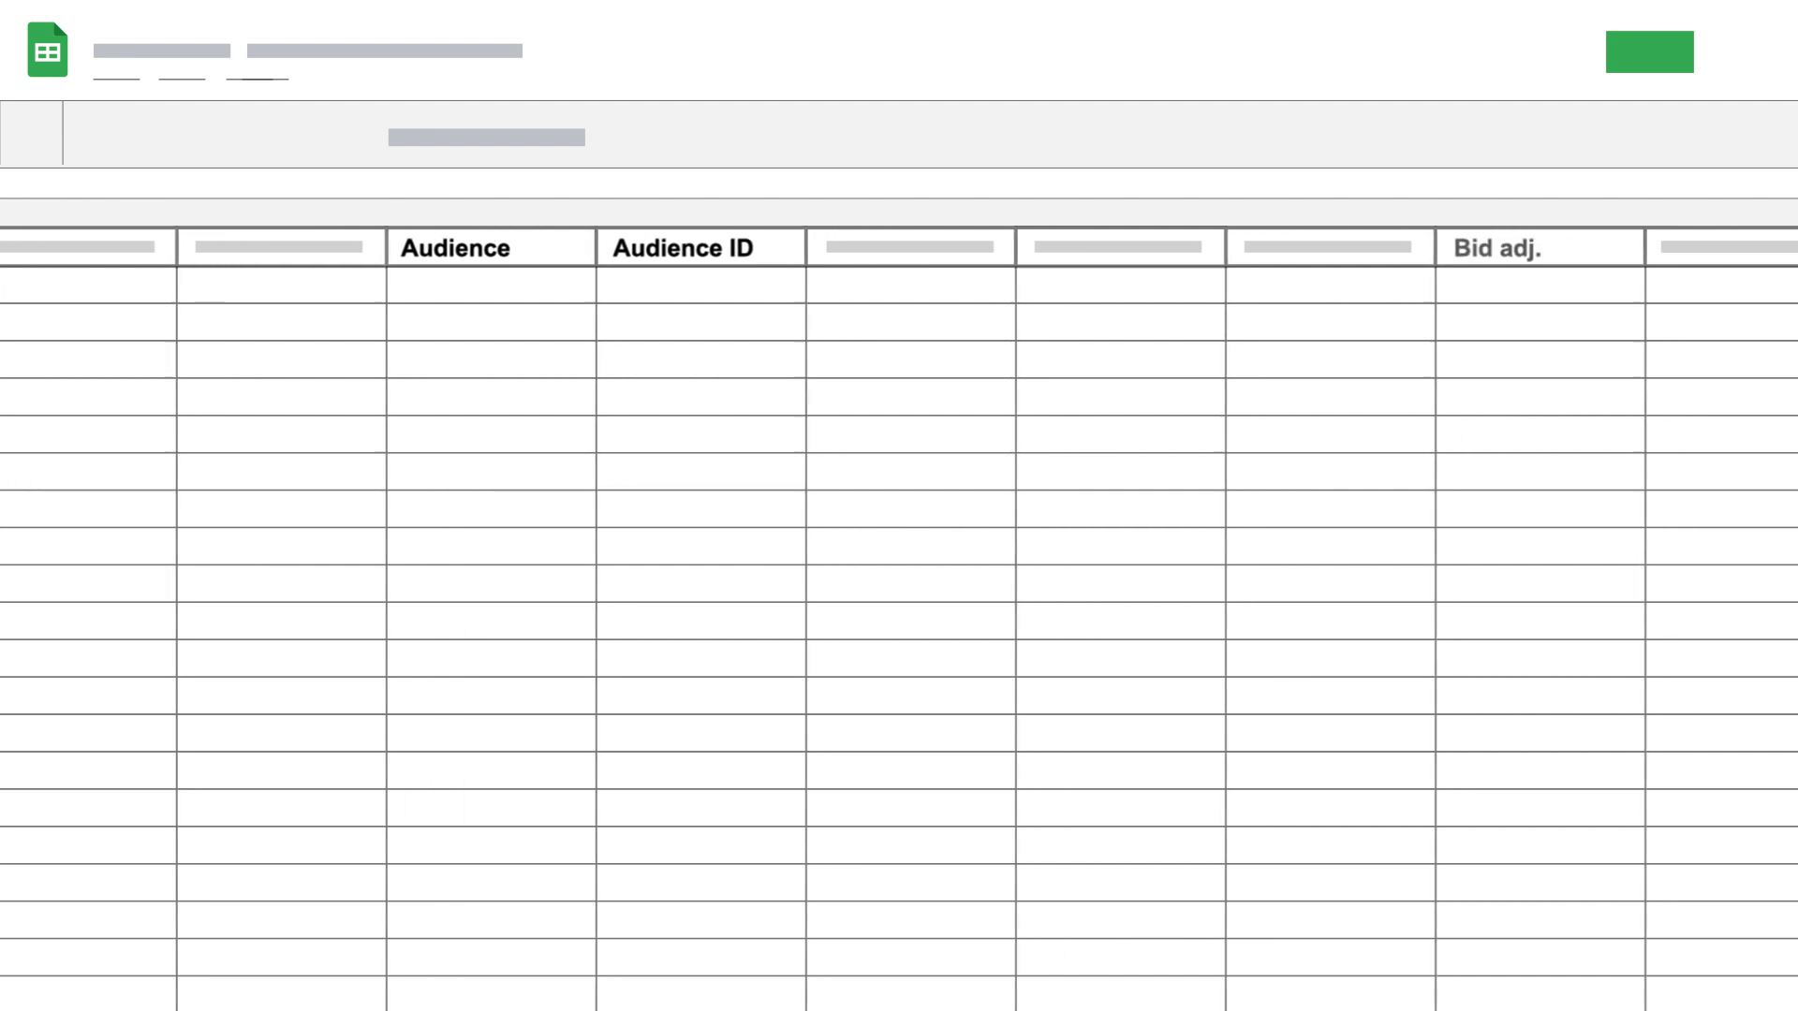
pyautogui.hscroll(3)
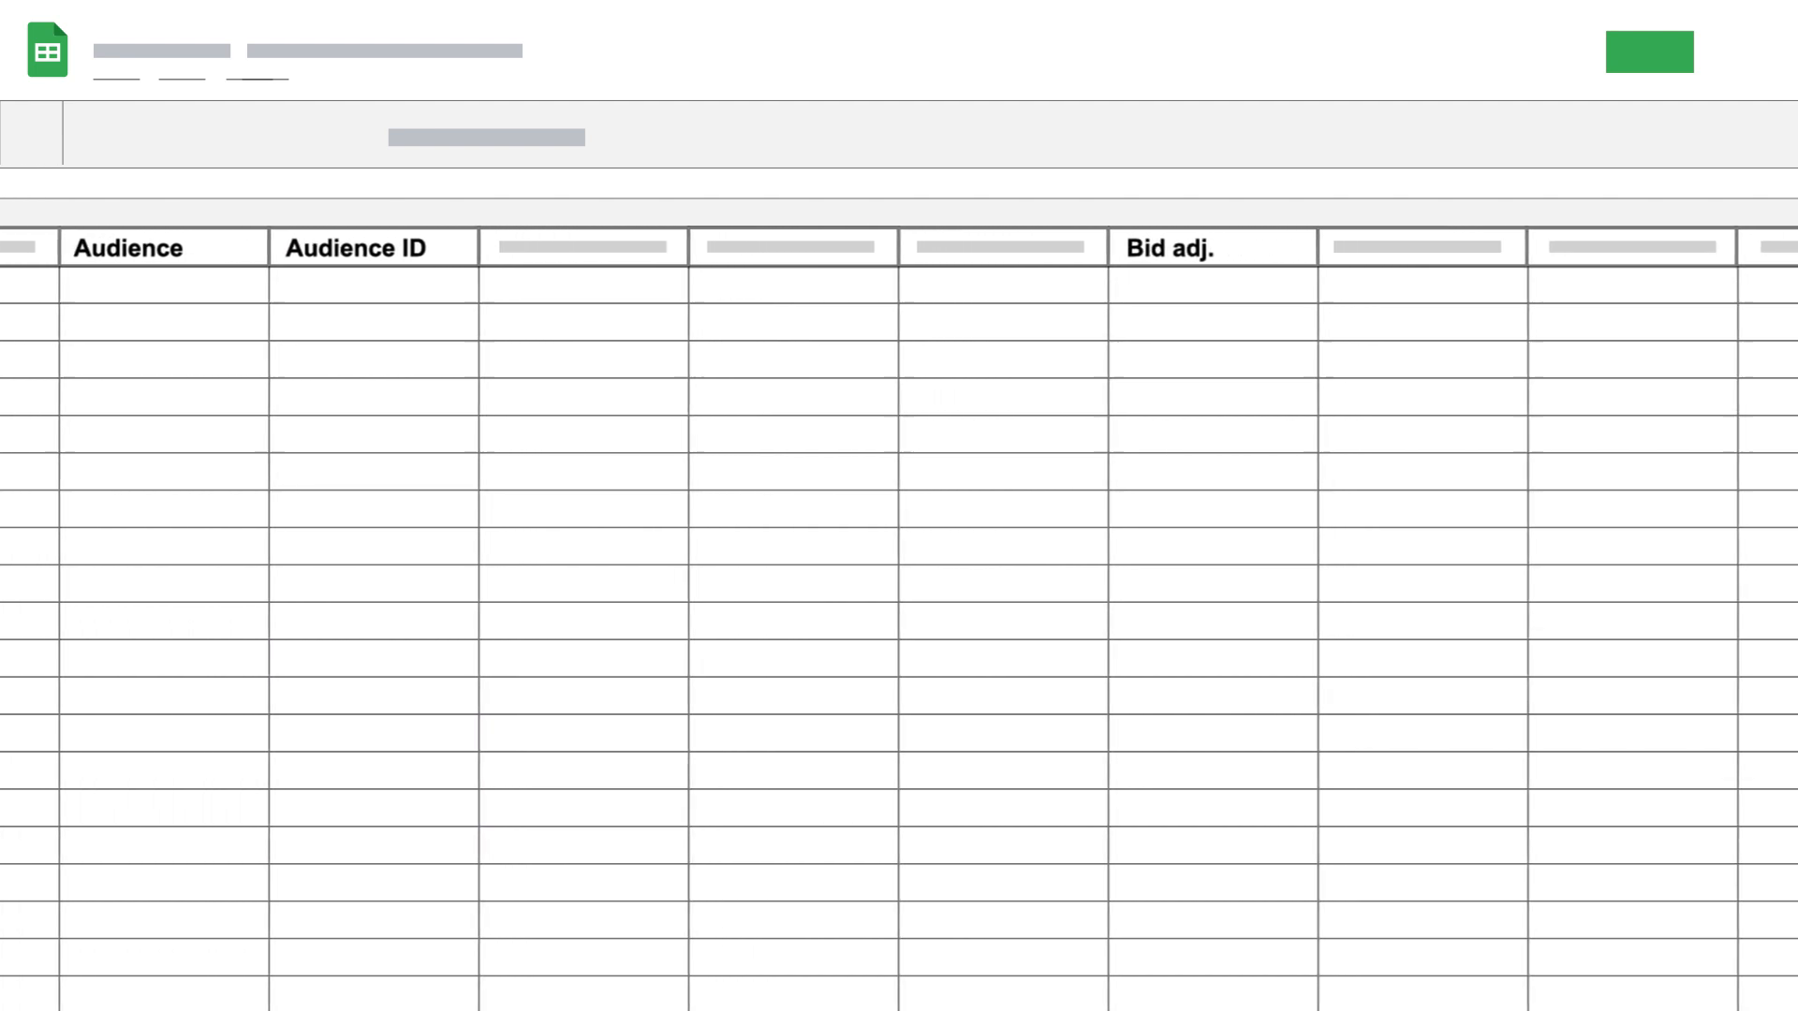
pyautogui.write('24')
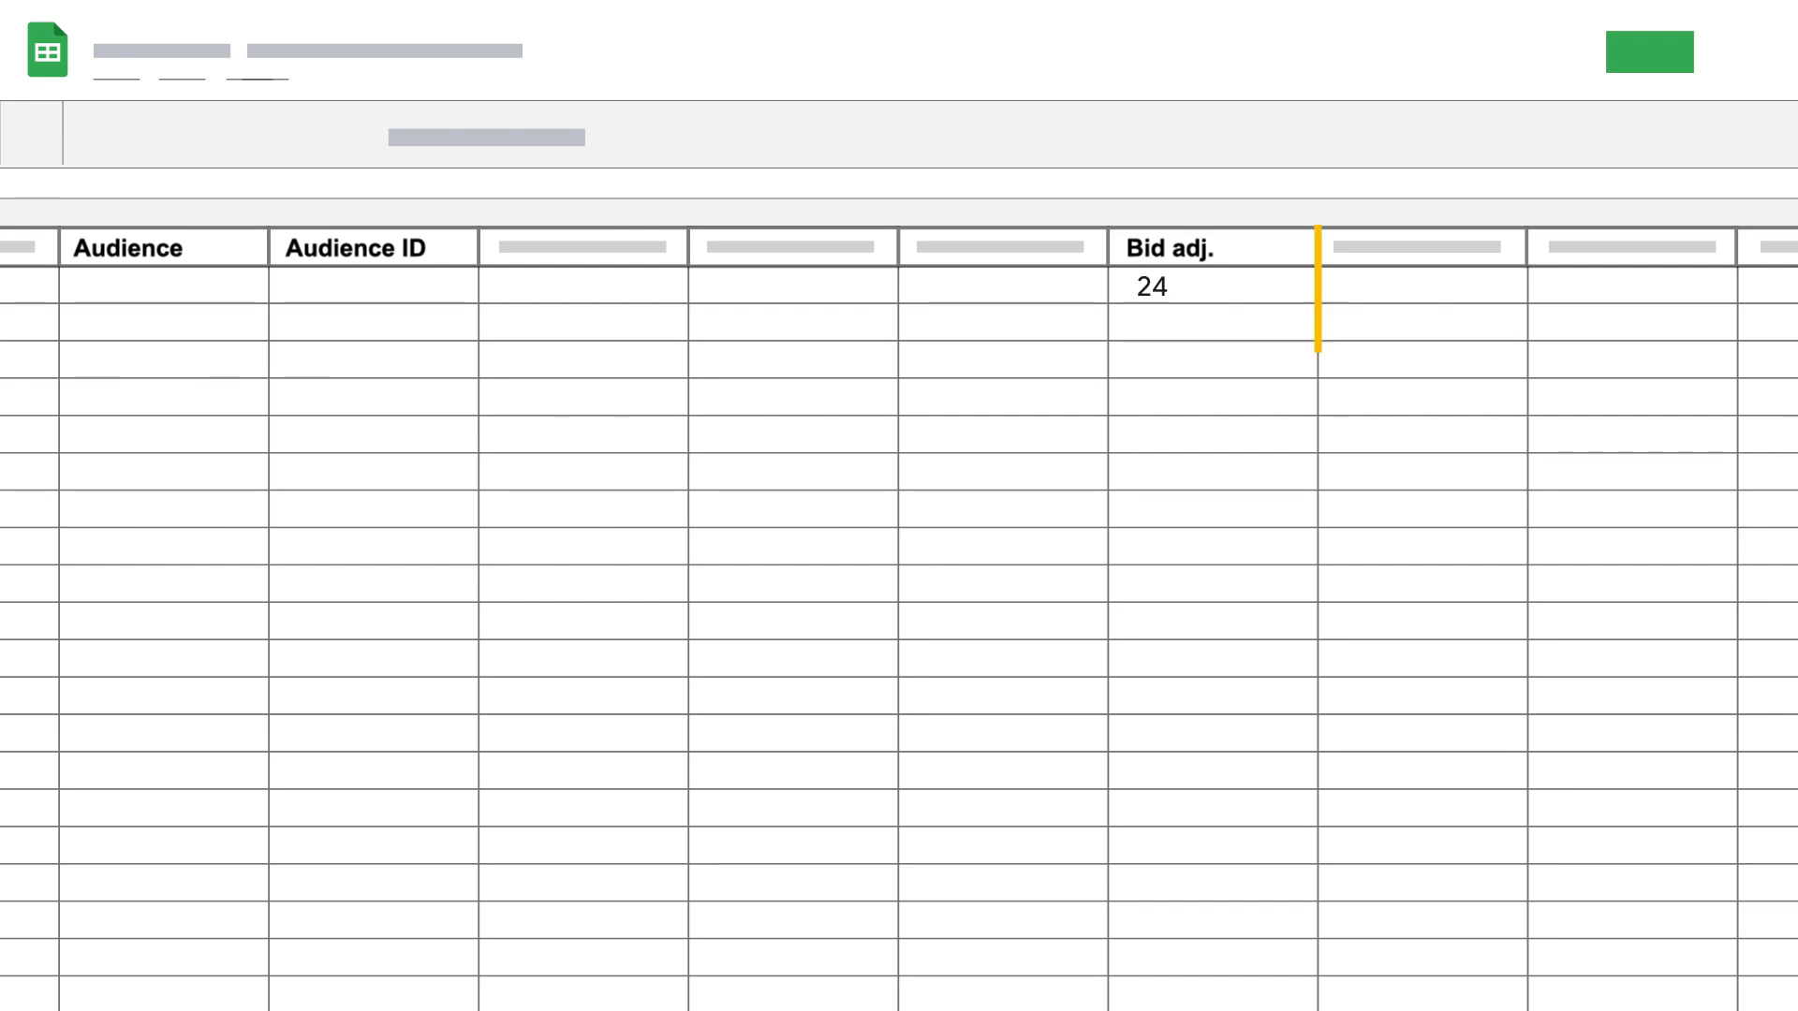